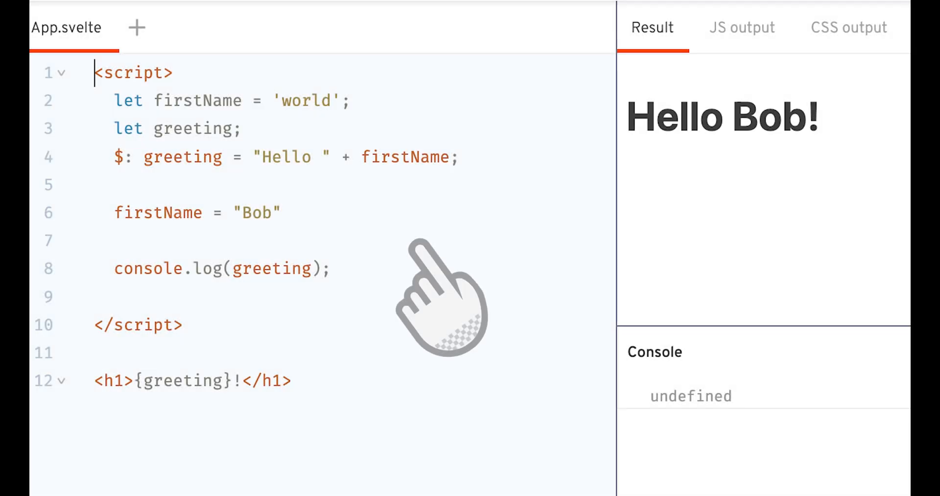
pyautogui.moveTo(168, 228)
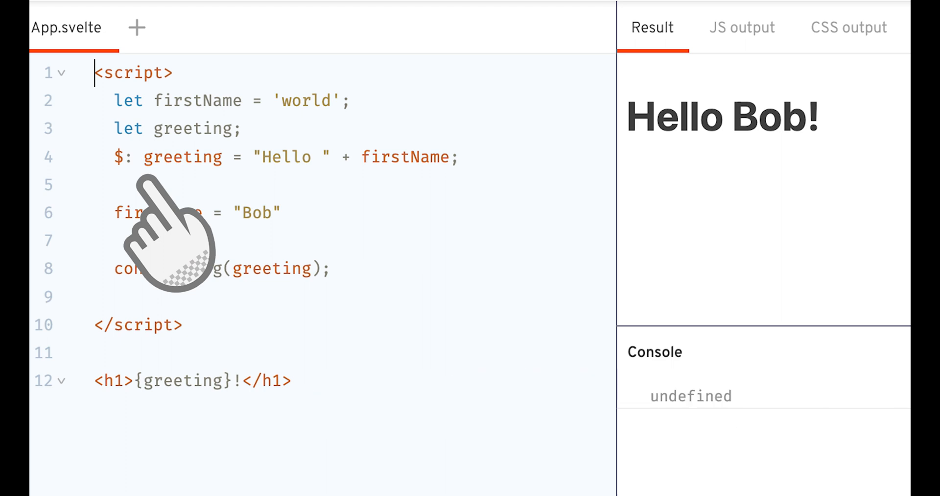
pyautogui.moveTo(258, 42)
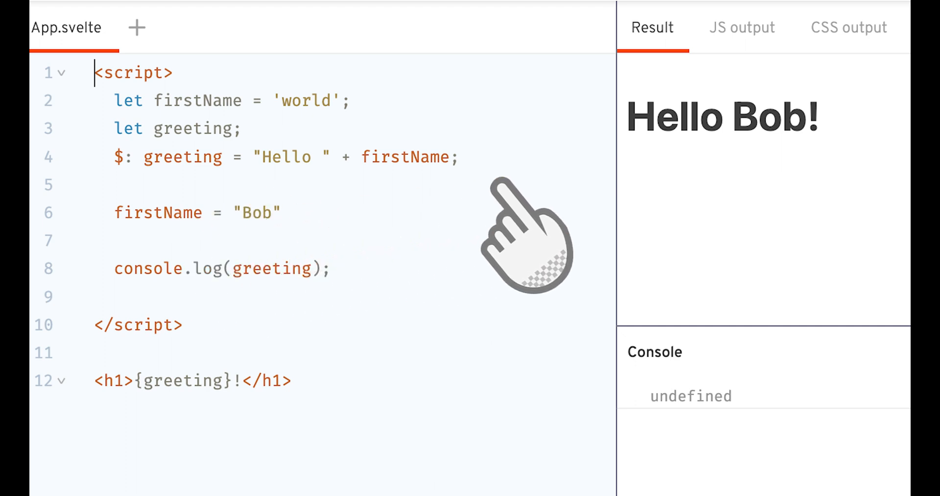
pyautogui.moveTo(785, 197)
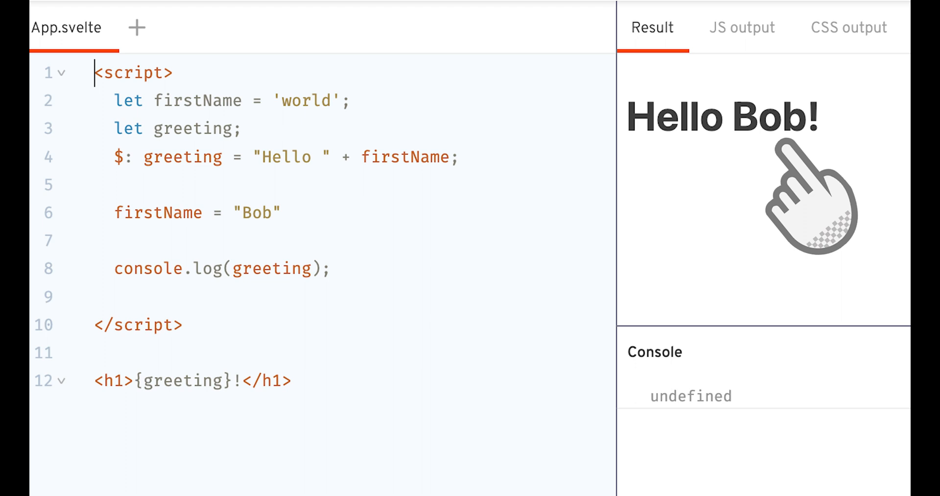
pyautogui.moveTo(66, 173)
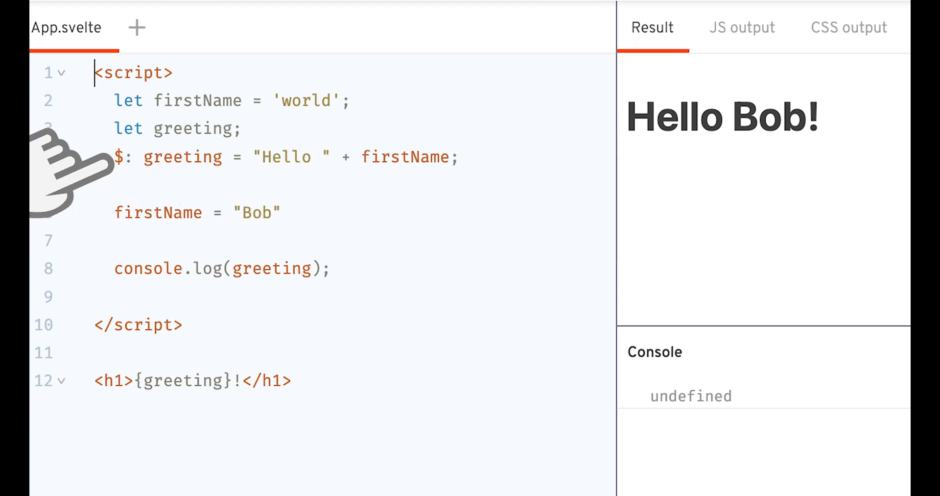
pyautogui.moveTo(66, 229)
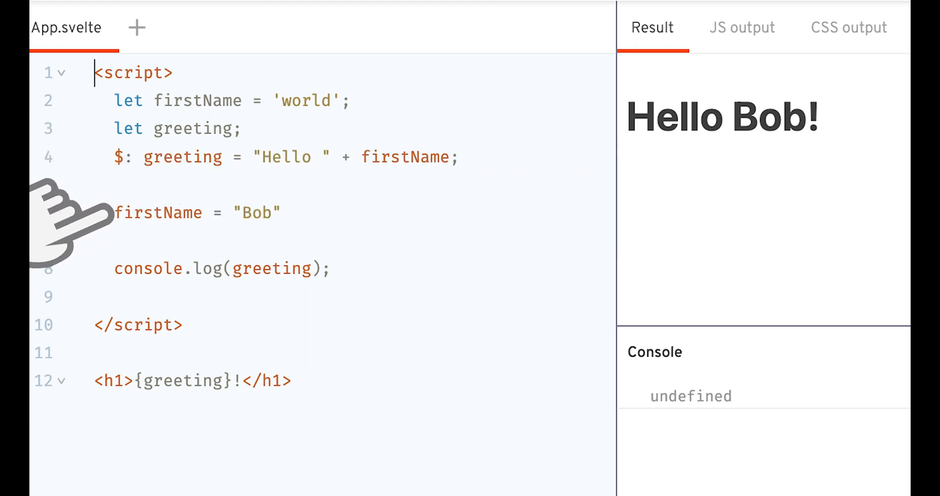